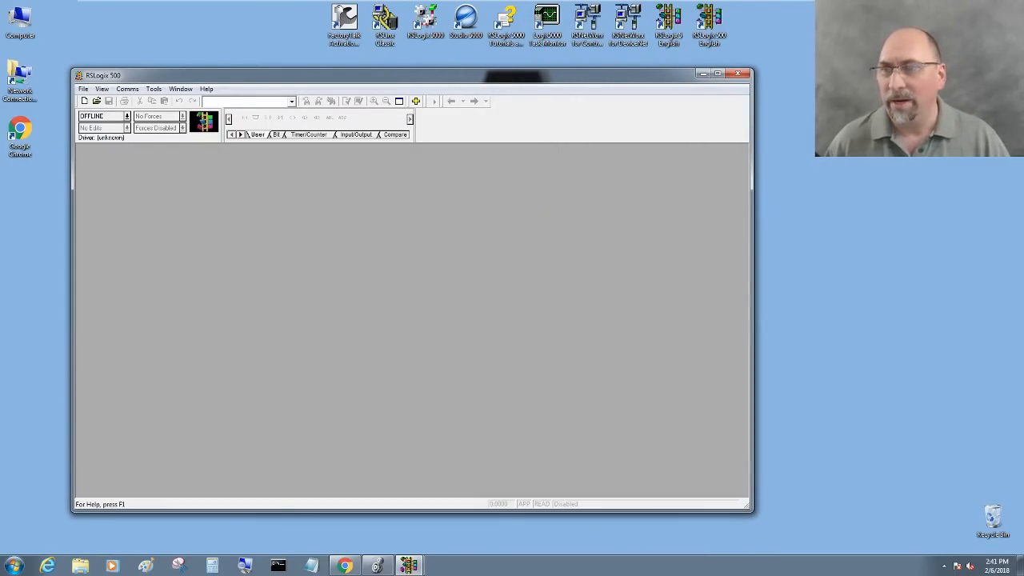
- Open a working copy of IC500DMO.RSS from the Convert folder
{"action": "left_click", "coordinate": [96, 101]}
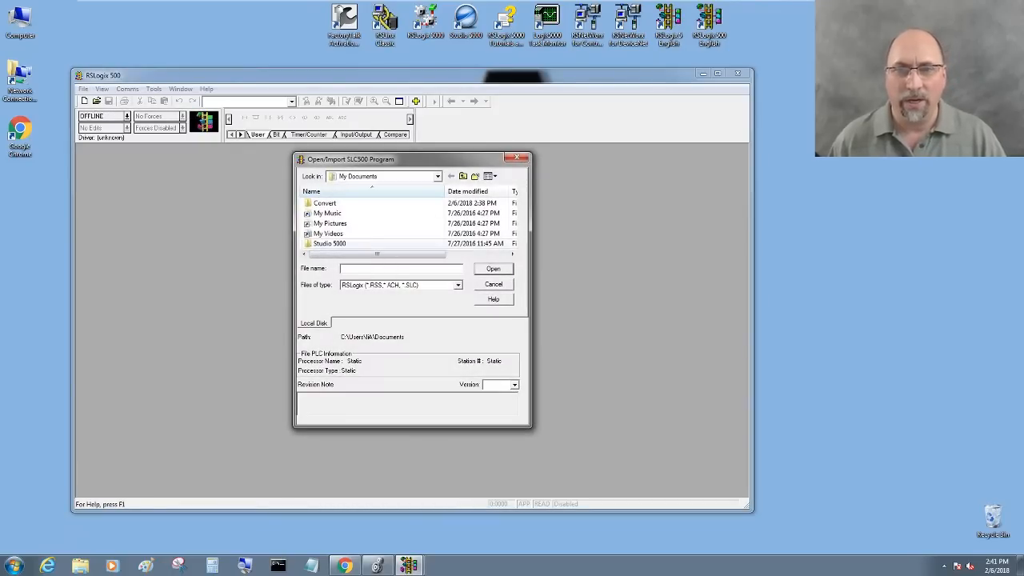
{"action": "double_click", "coordinate": [326, 202]}
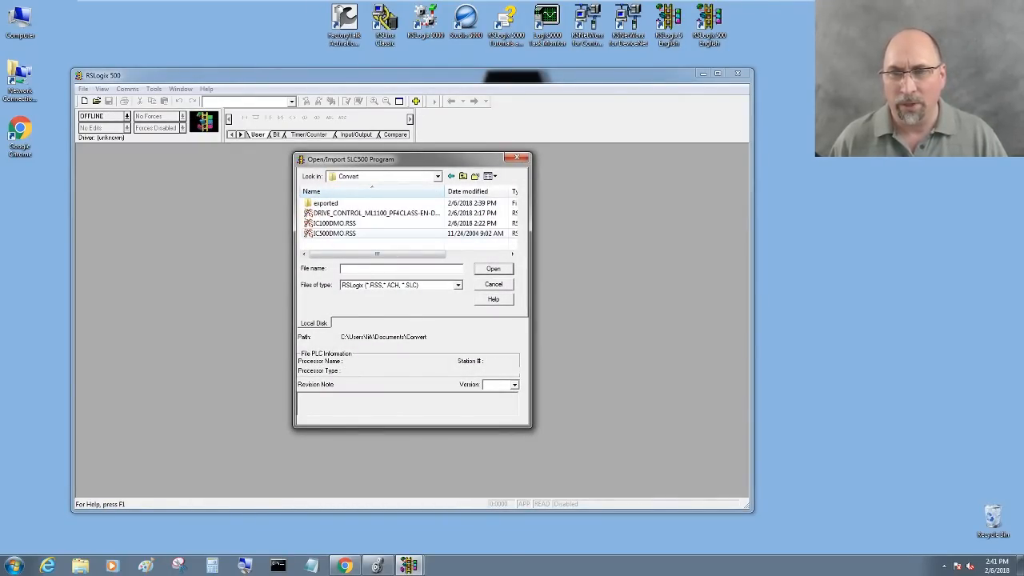
{"action": "left_click", "coordinate": [493, 268]}
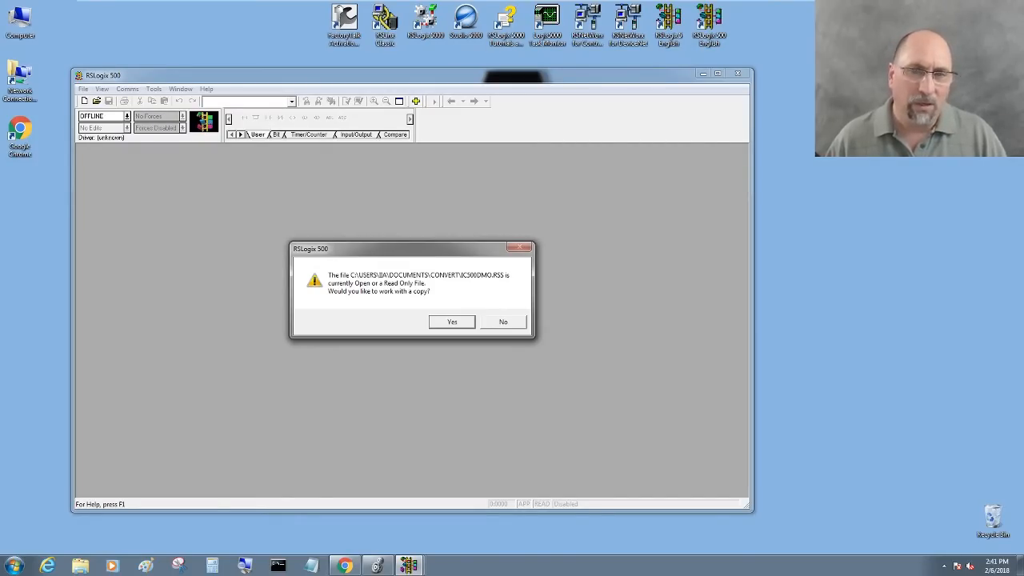
{"action": "left_click", "coordinate": [452, 322]}
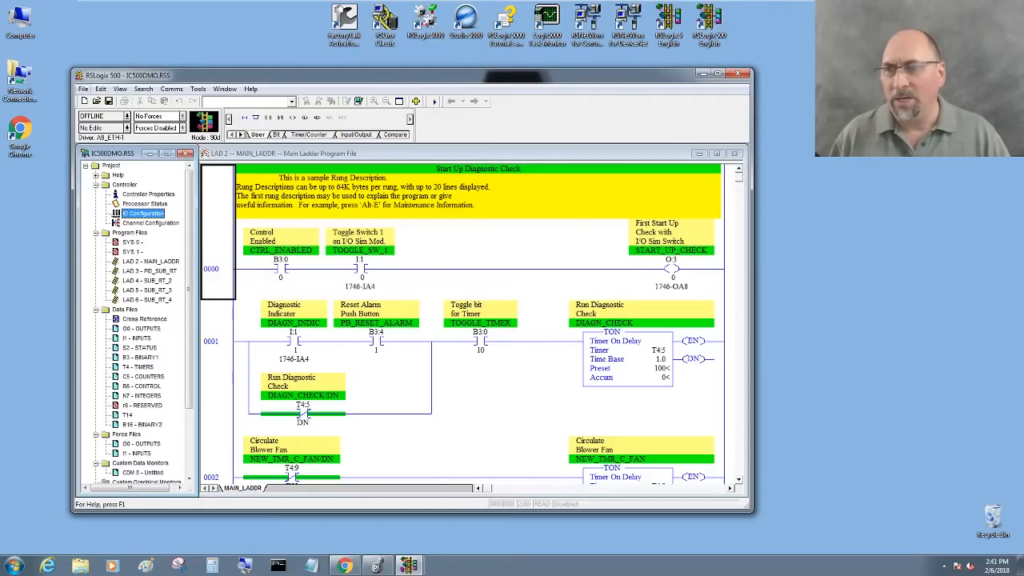
- Start a Save As of the demo project under the name IC1400DMO
{"action": "left_click", "coordinate": [109, 101]}
{"action": "type", "text": "IC1400DMO"}
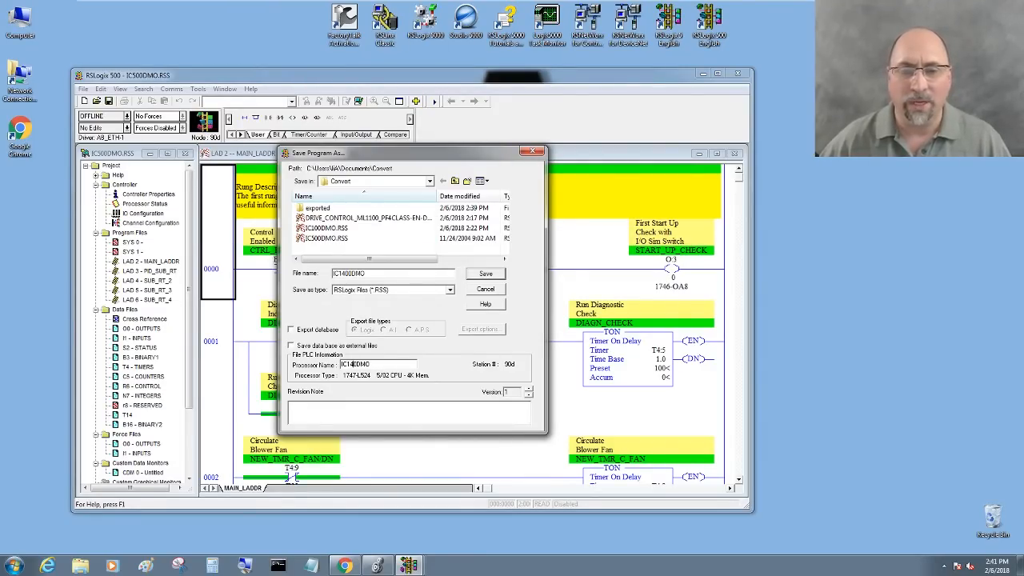
- Save the project as IC1400DMO.RSS
{"action": "left_click", "coordinate": [485, 273]}
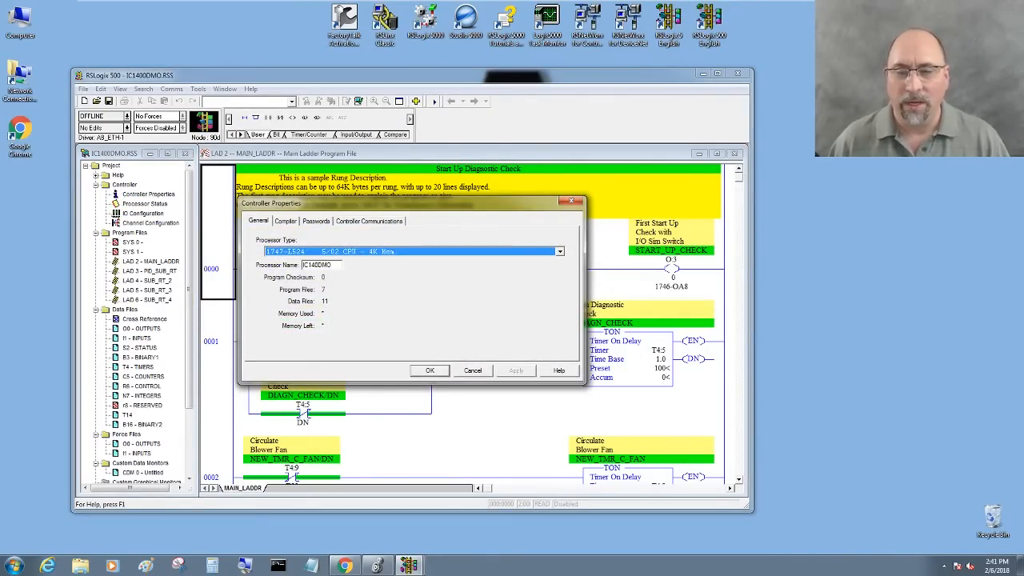
- Change the processor type to Bul.1766 MicroLogix 1400 Series A, resizing data tables
{"action": "left_click", "coordinate": [559, 252]}
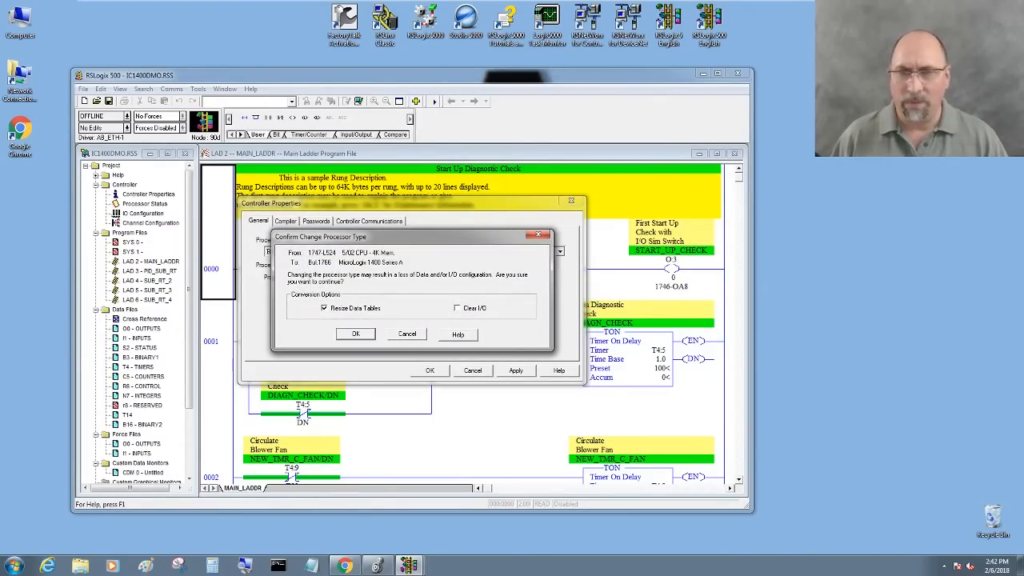
{"action": "left_click", "coordinate": [355, 334]}
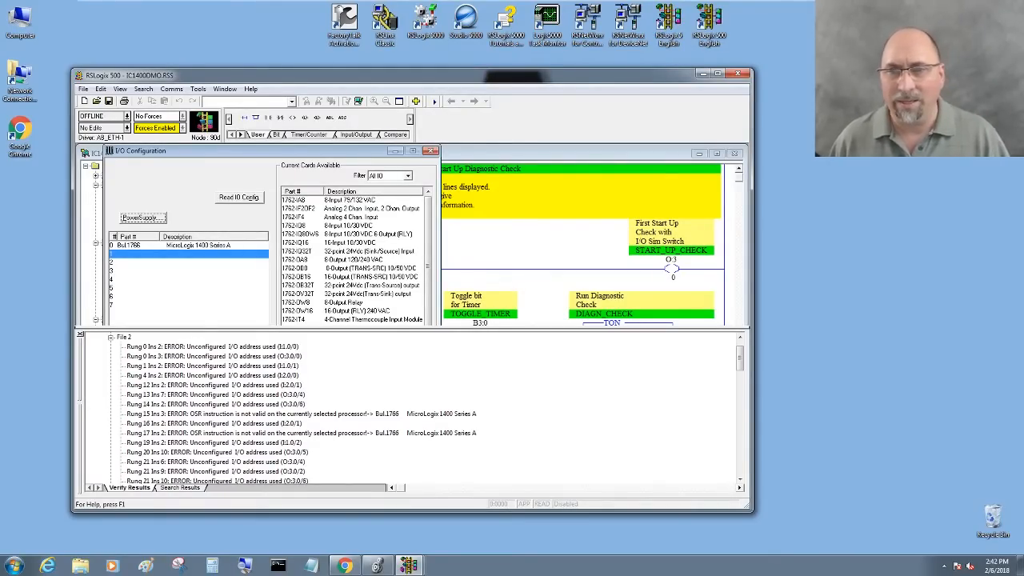
- Close I/O Configuration and expand File 2's verify errors
{"action": "left_click", "coordinate": [350, 199]}
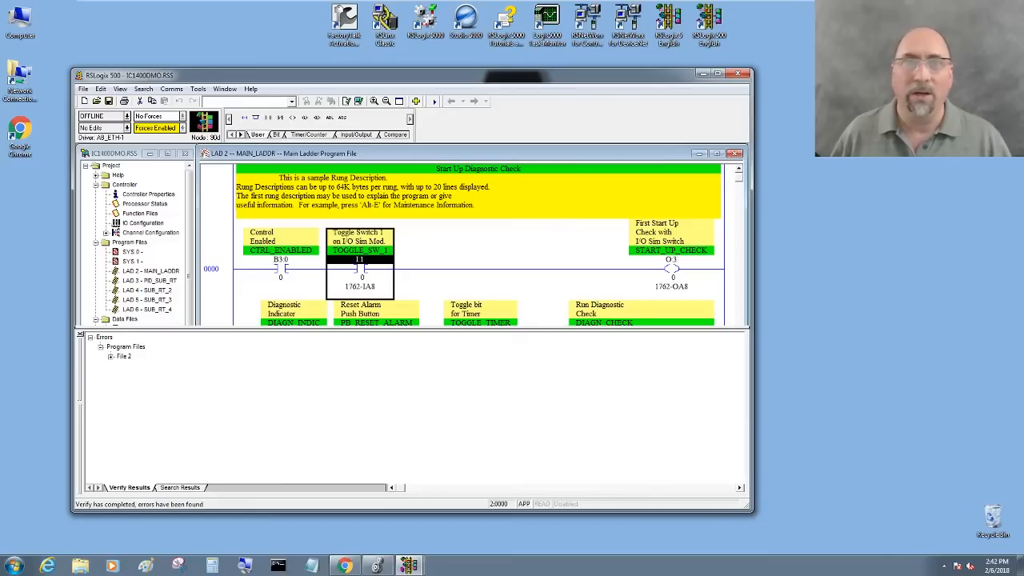
{"action": "left_click", "coordinate": [104, 337]}
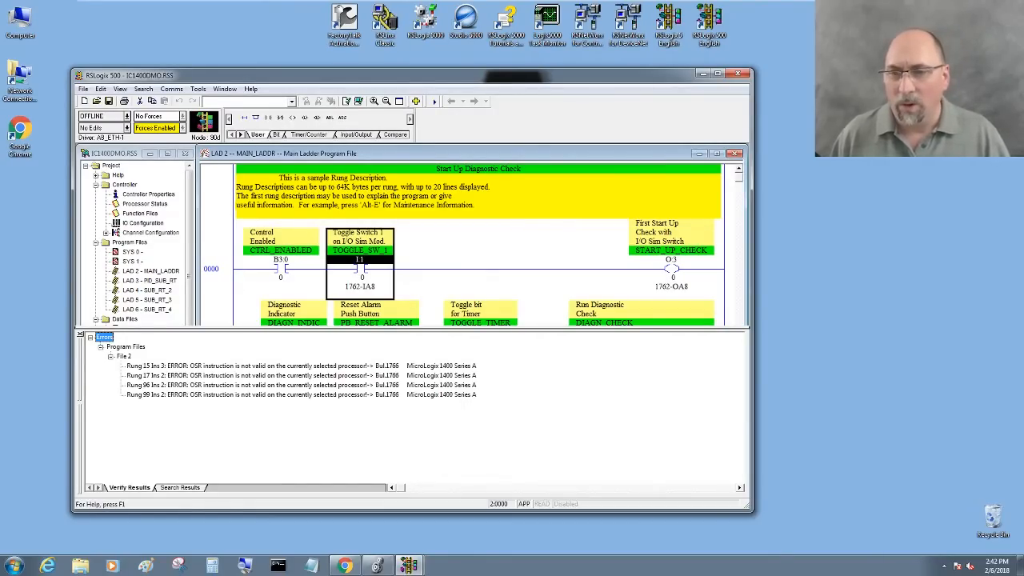
- Replace rung 15's OSR with ONS and save, accepting the revision note
{"action": "left_click", "coordinate": [240, 366]}
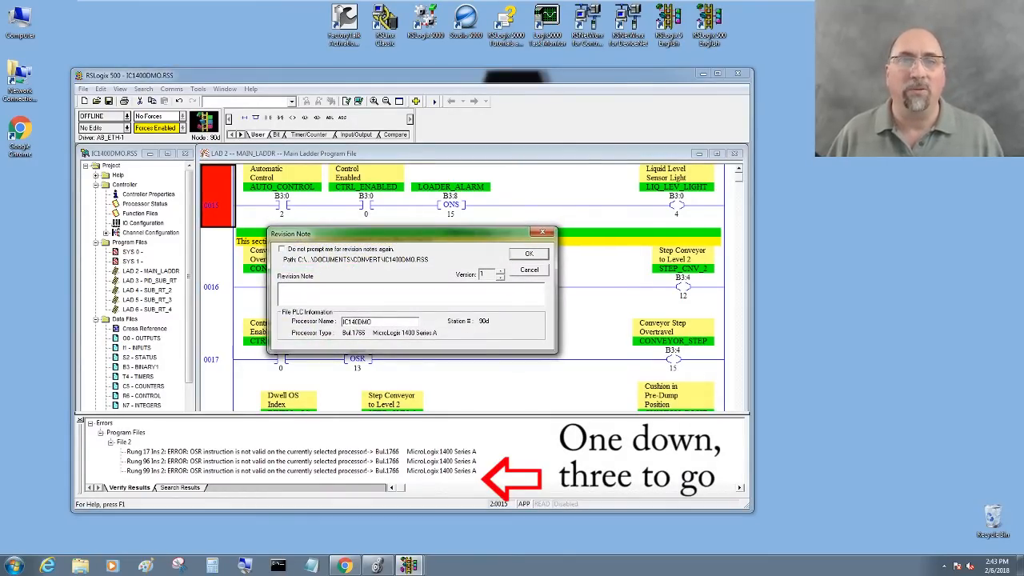
{"action": "left_click", "coordinate": [529, 254]}
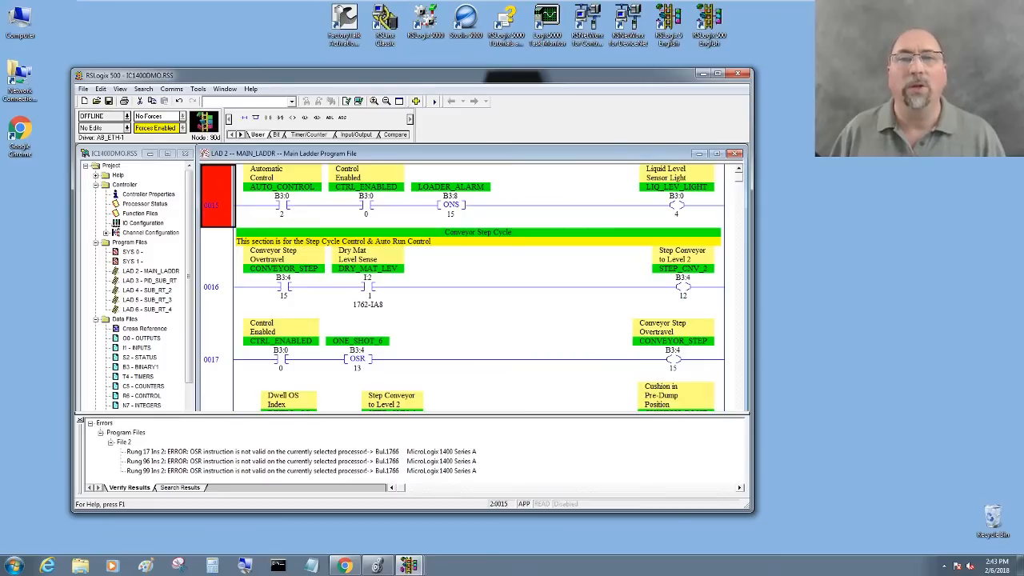